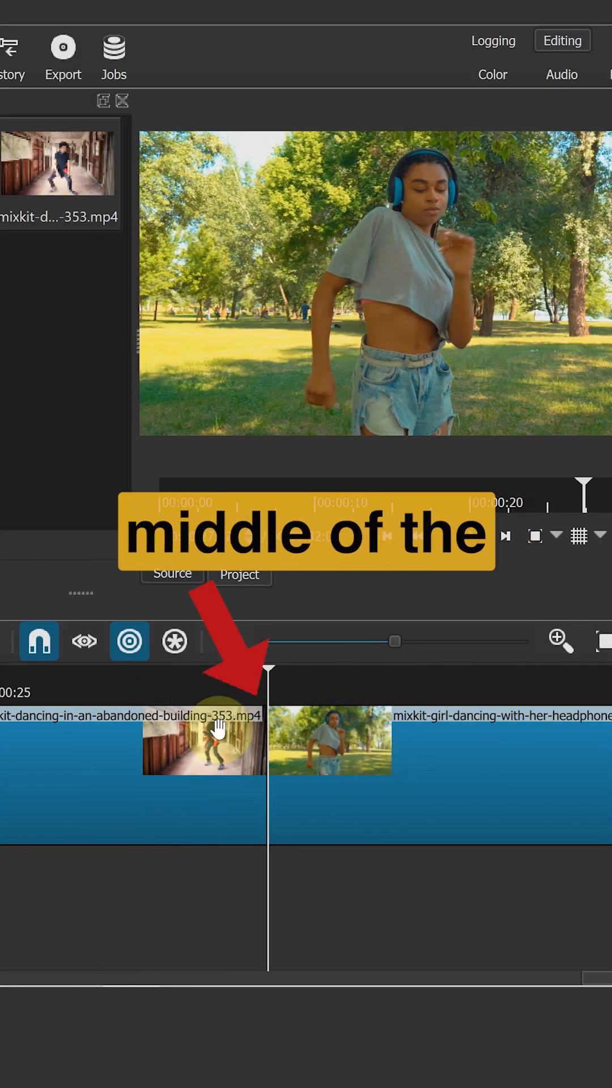
Step: Split the abandoned-building dance clip about fifteen frames before its cut to the park clip
key("Left")
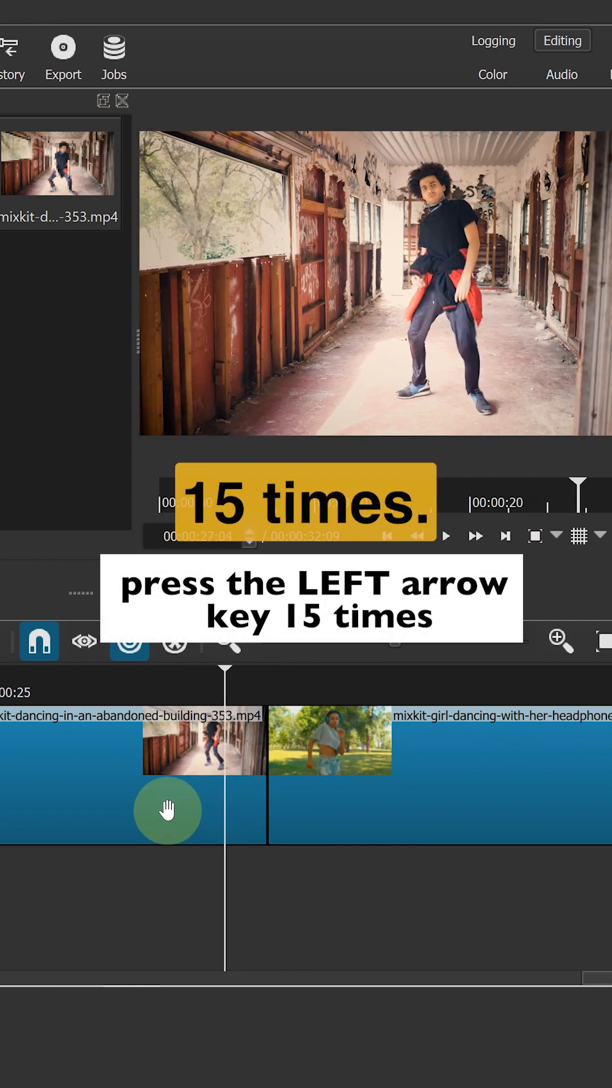
key("Left")
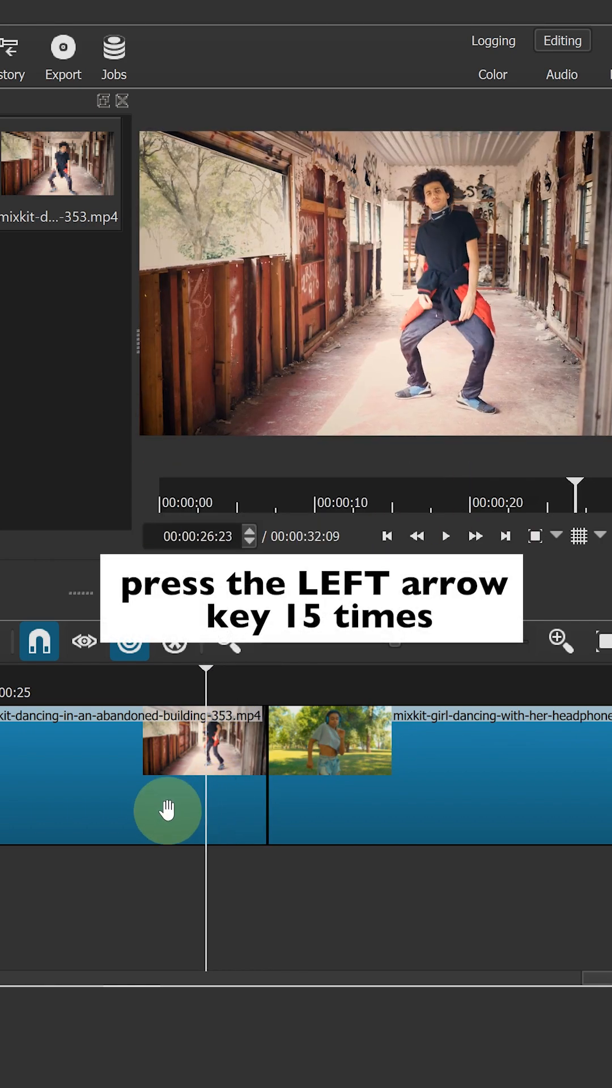
key("Left")
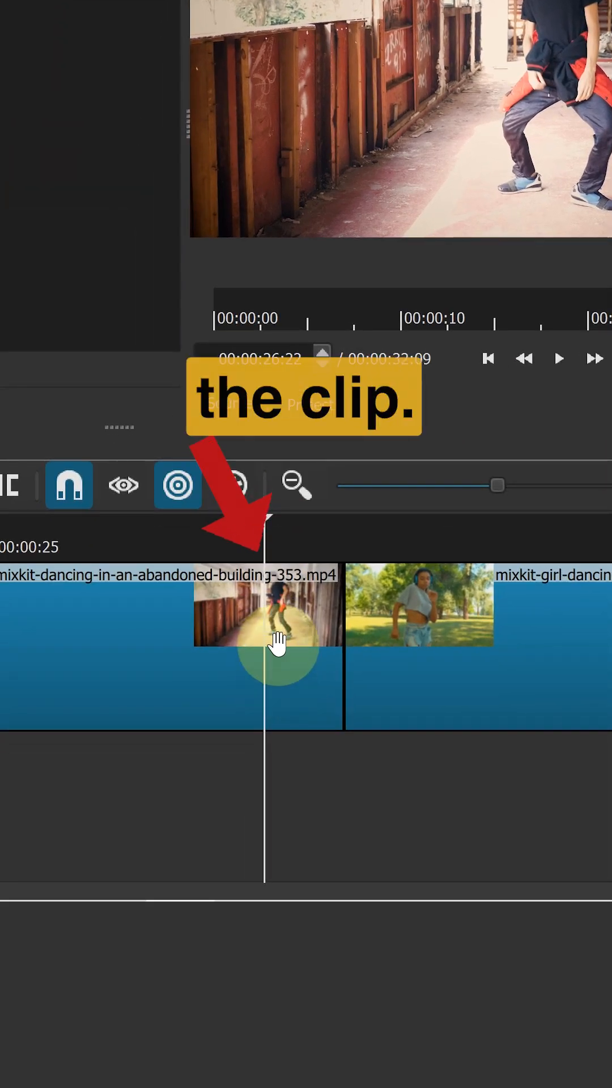
left_click(143, 484)
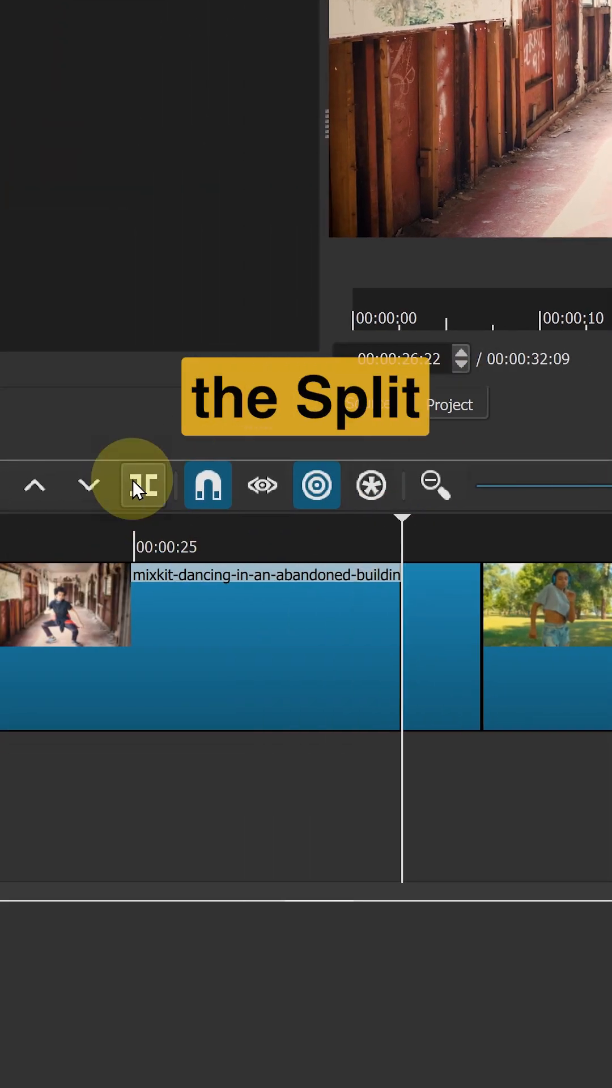
left_click(144, 486)
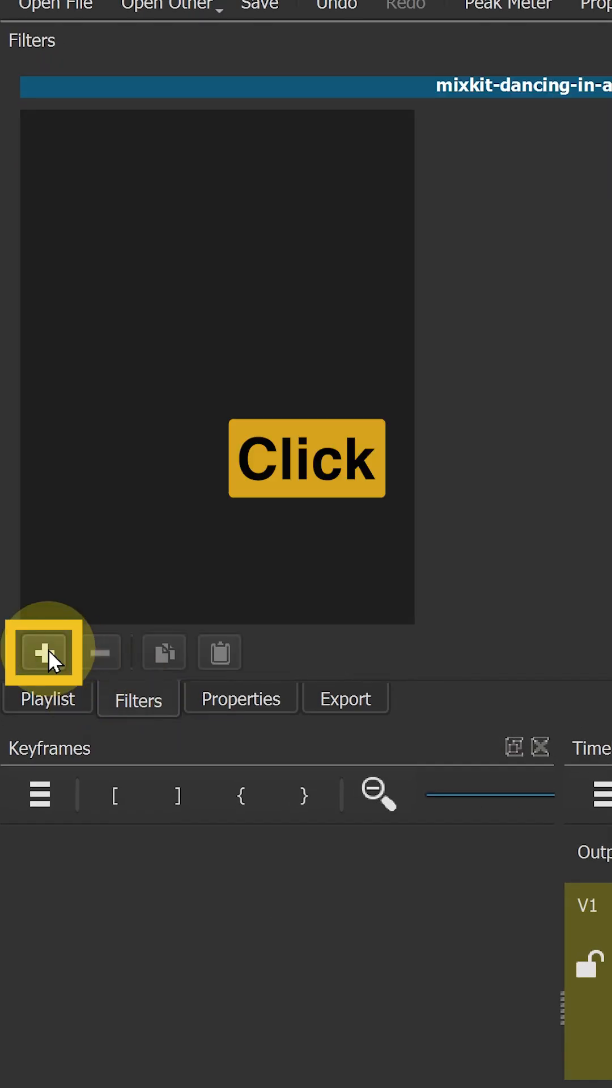
Step: Add the Glitch filter to the short end piece of the first dance clip
left_click(38, 653)
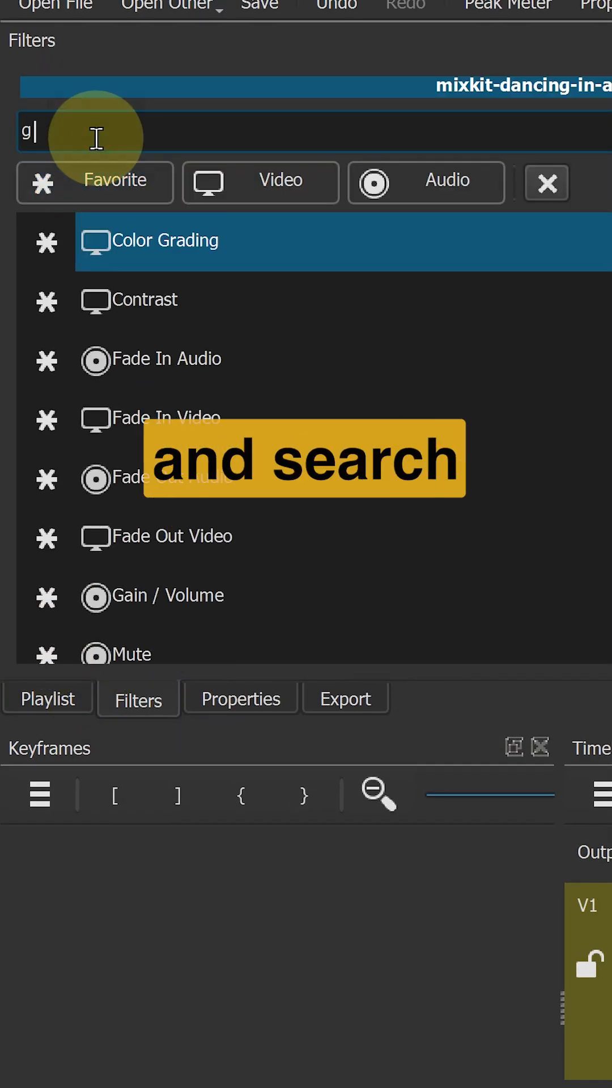
type("lit")
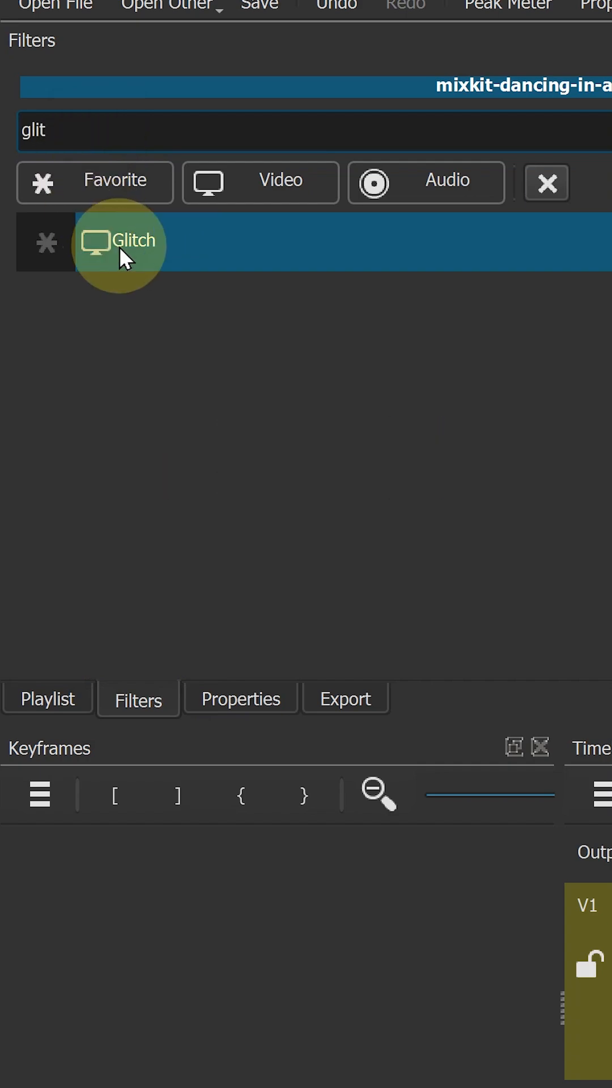
double_click(118, 240)
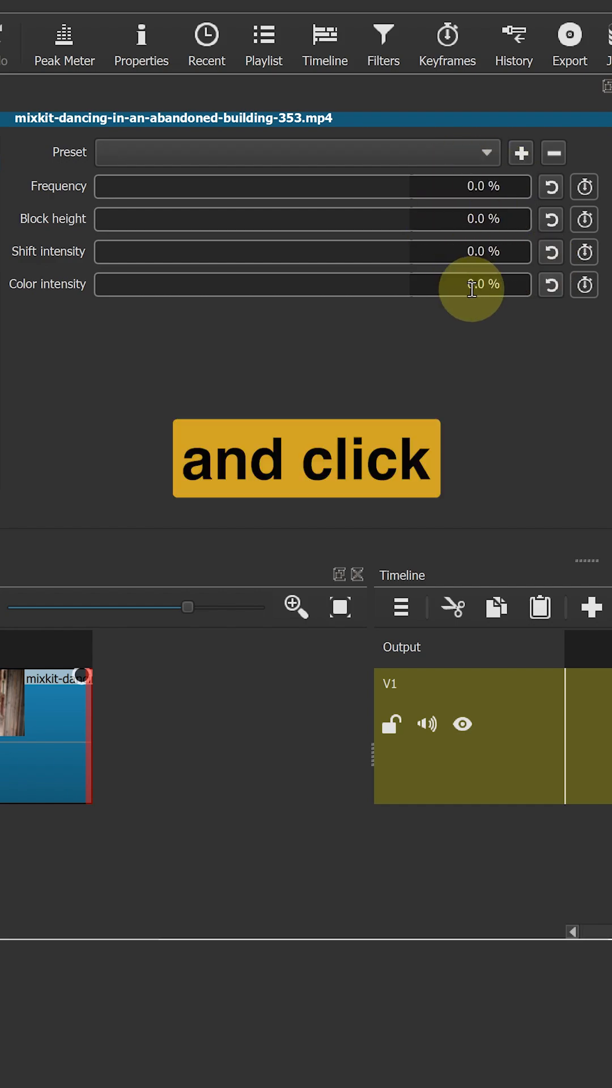
Step: Enable keyframing for the Glitch parameters so they start at 0% on the piece
left_click(584, 219)
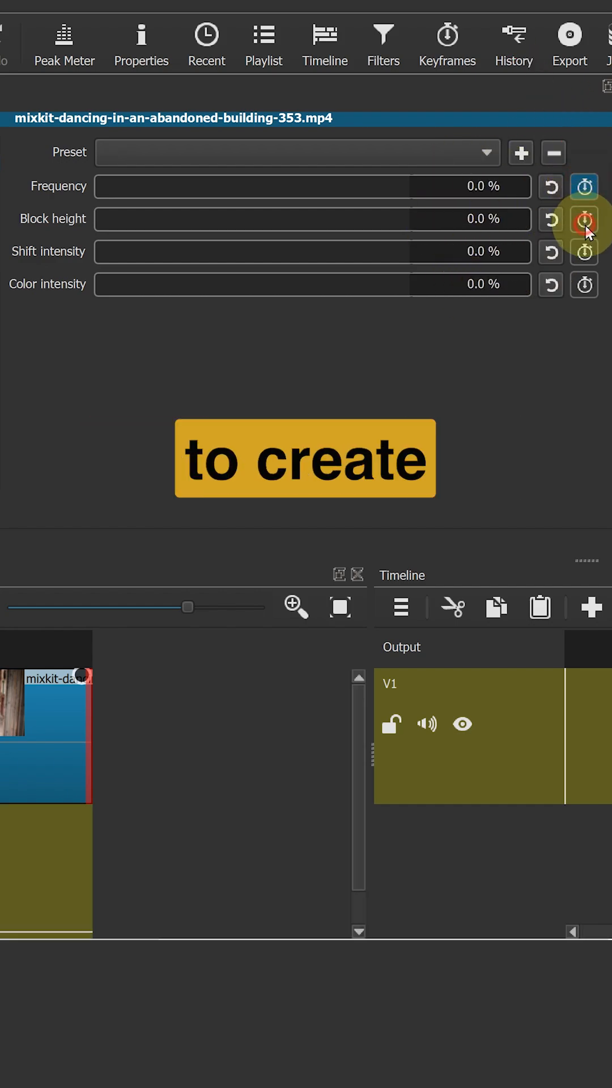
left_click(584, 219)
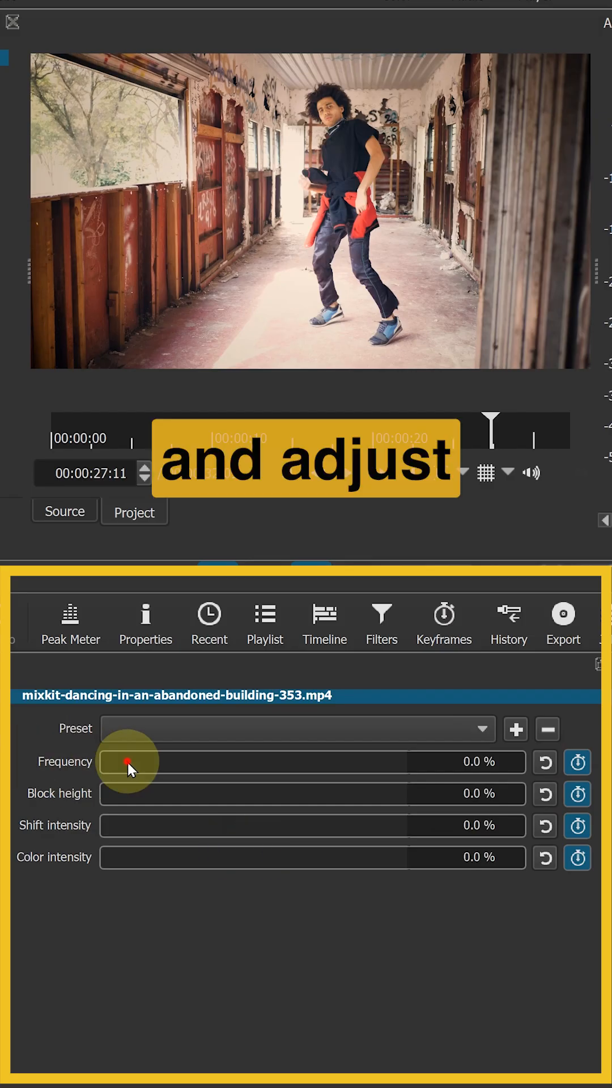
Step: At the cut raise Glitch to Frequency 45.1%, Shift intensity 60.4% and Color intensity 46.0%
left_click_drag(128, 761, 243, 771)
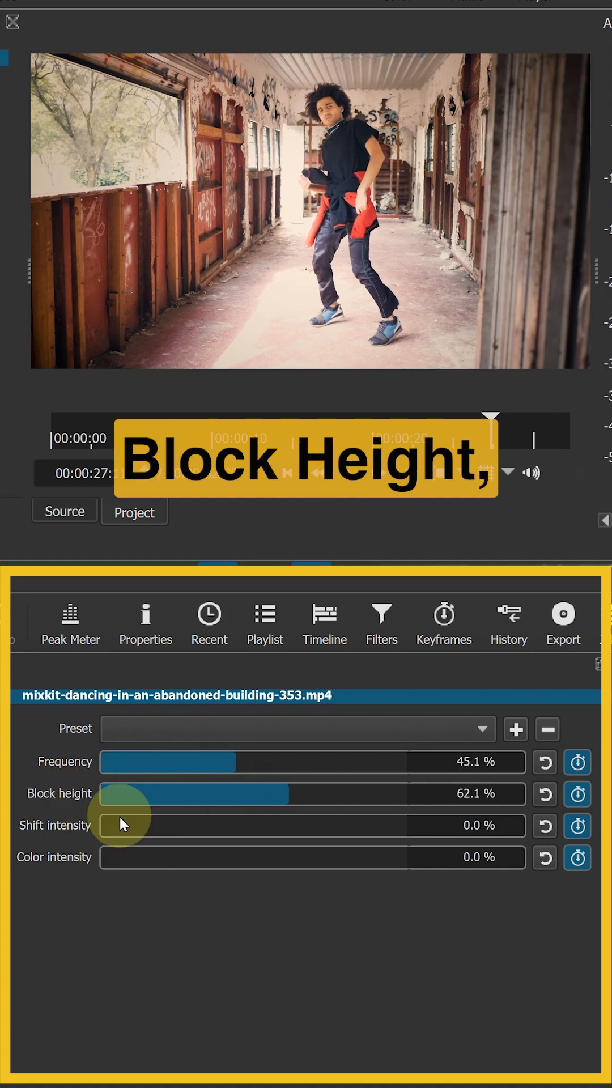
left_click_drag(121, 827, 288, 827)
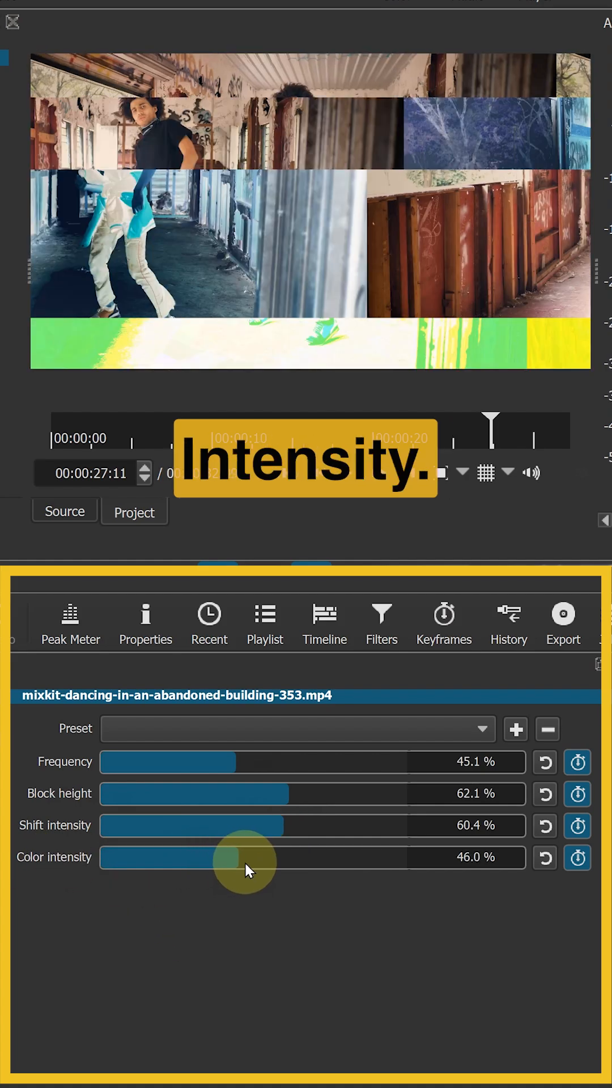
left_click_drag(229, 857, 271, 857)
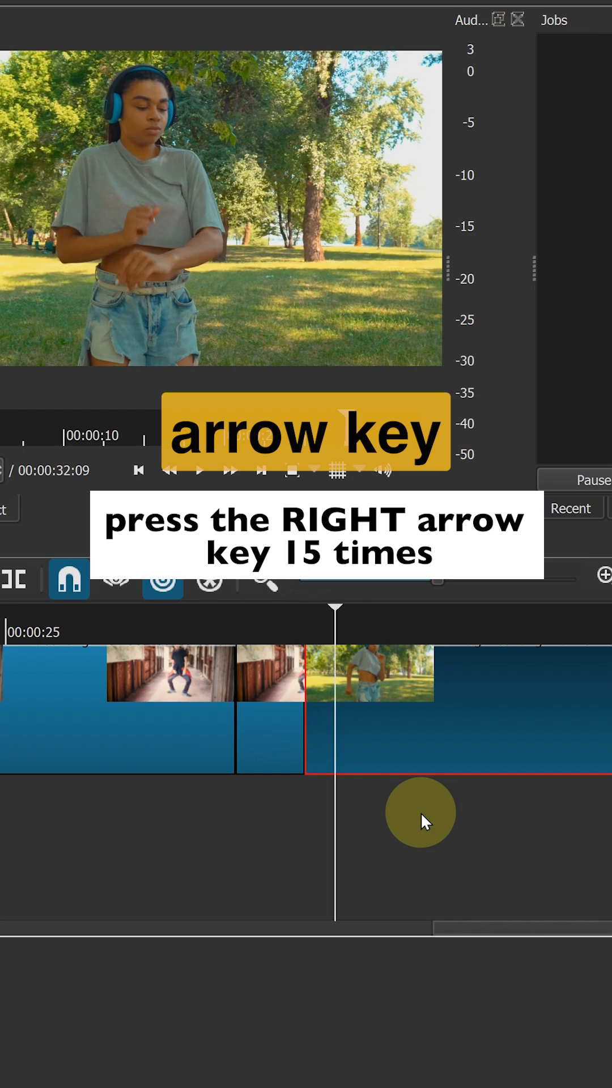
Step: Split the park dance clip about fifteen frames after the cut
key("Right")
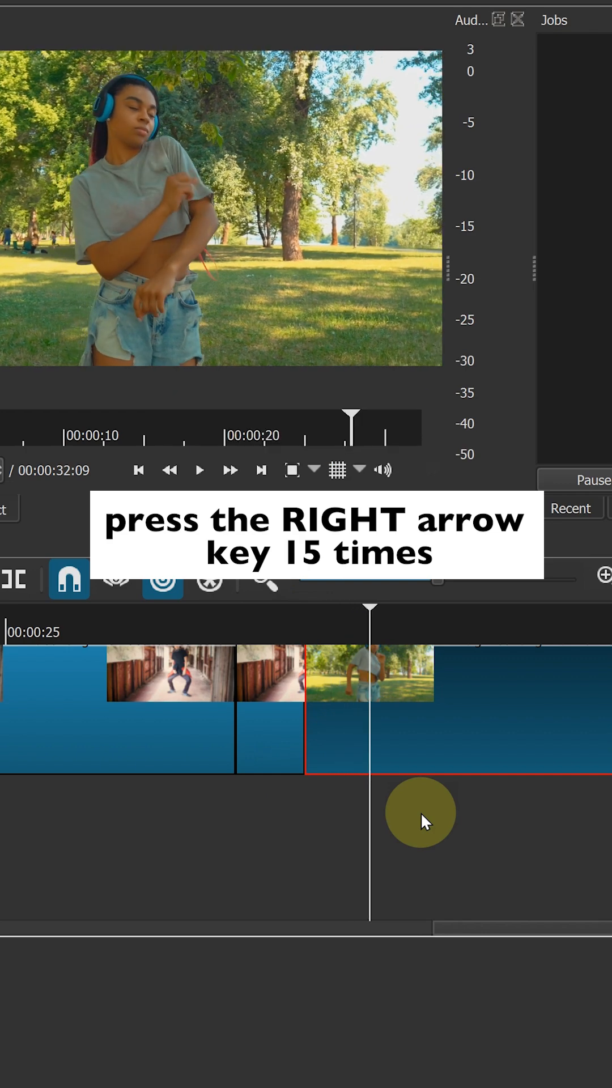
key("Right")
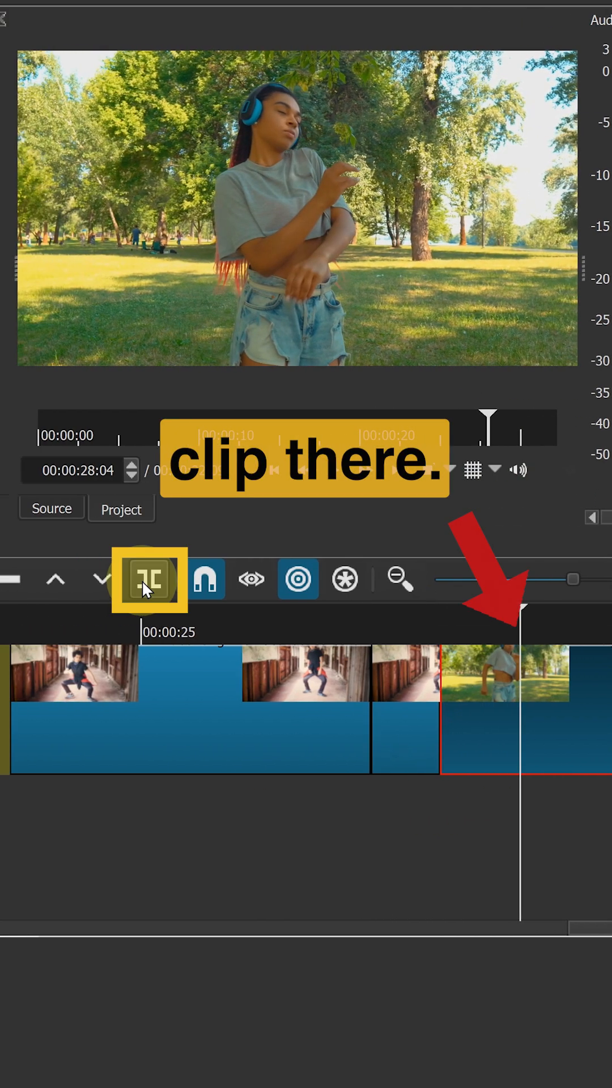
left_click(149, 580)
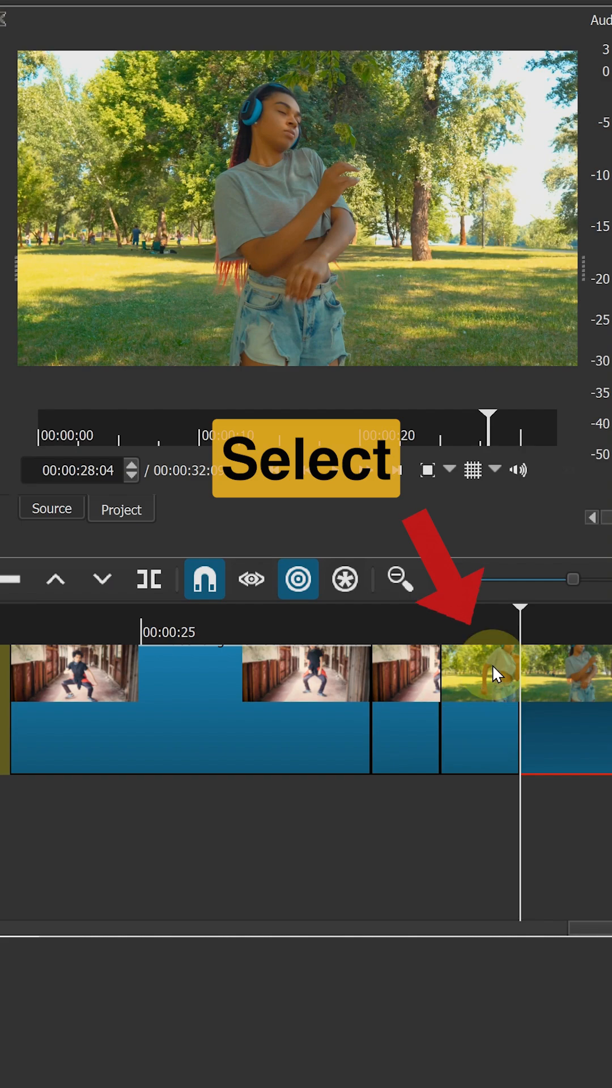
Step: Add the Glitch filter to the short opening piece of the park clip
left_click(34, 509)
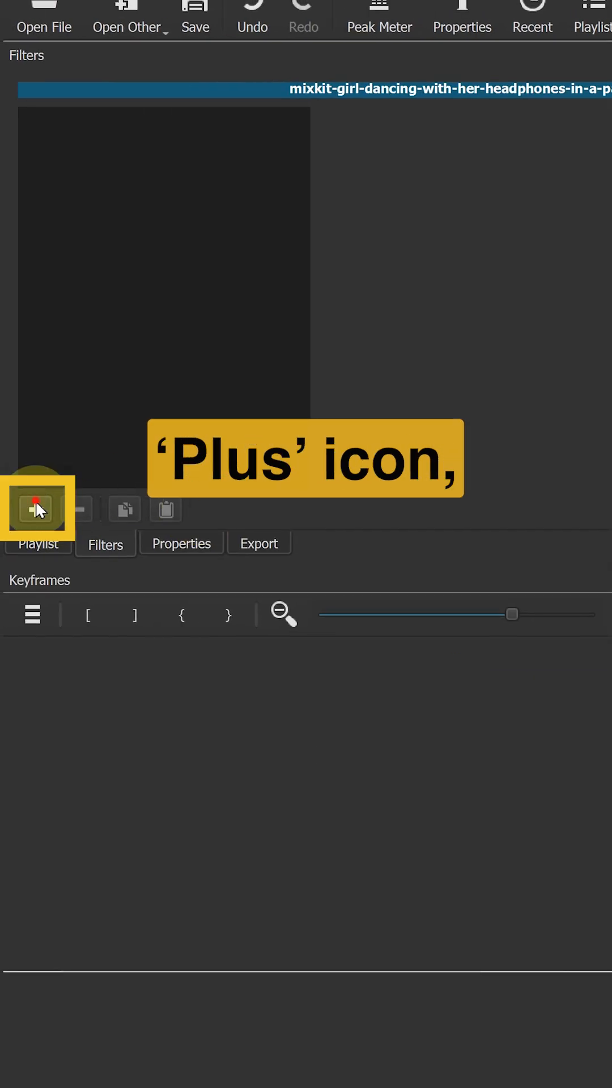
left_click(37, 509)
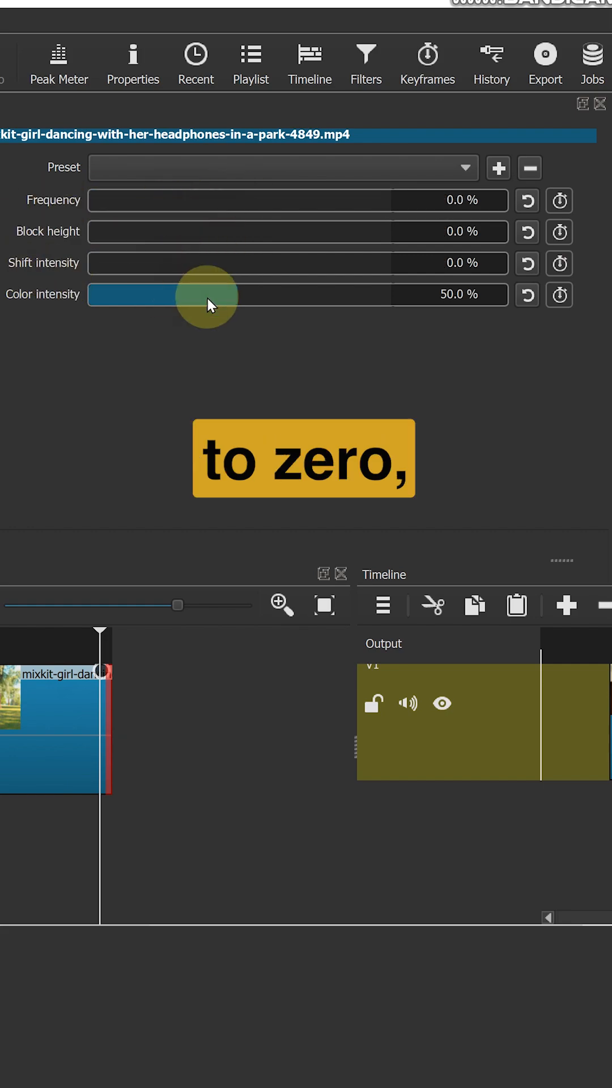
Step: Reset Color intensity to 0% and enable keyframing for the park piece's Glitch settings
left_click(526, 295)
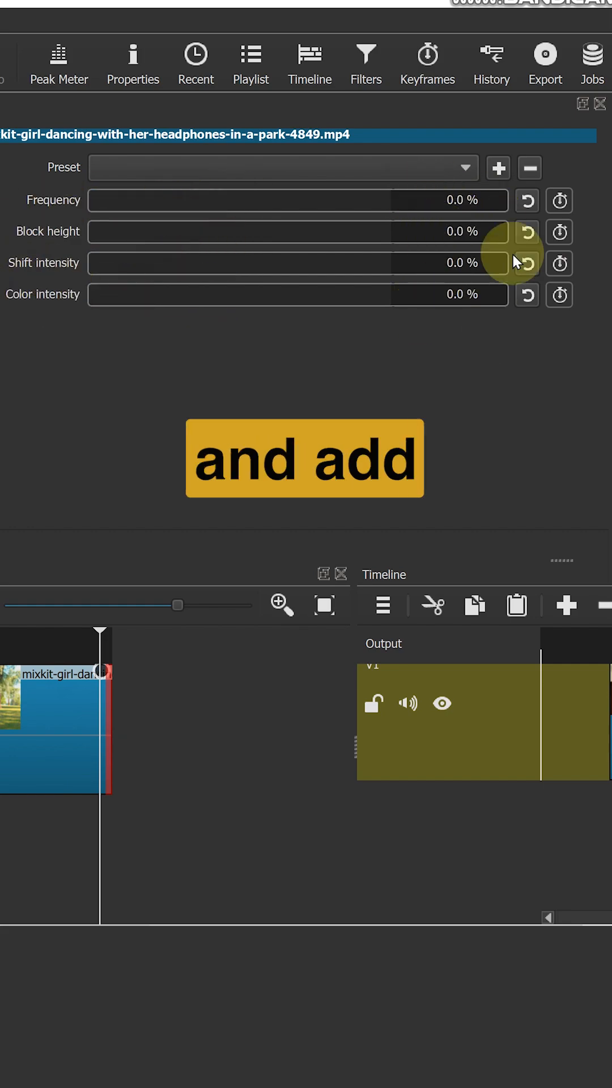
left_click(559, 294)
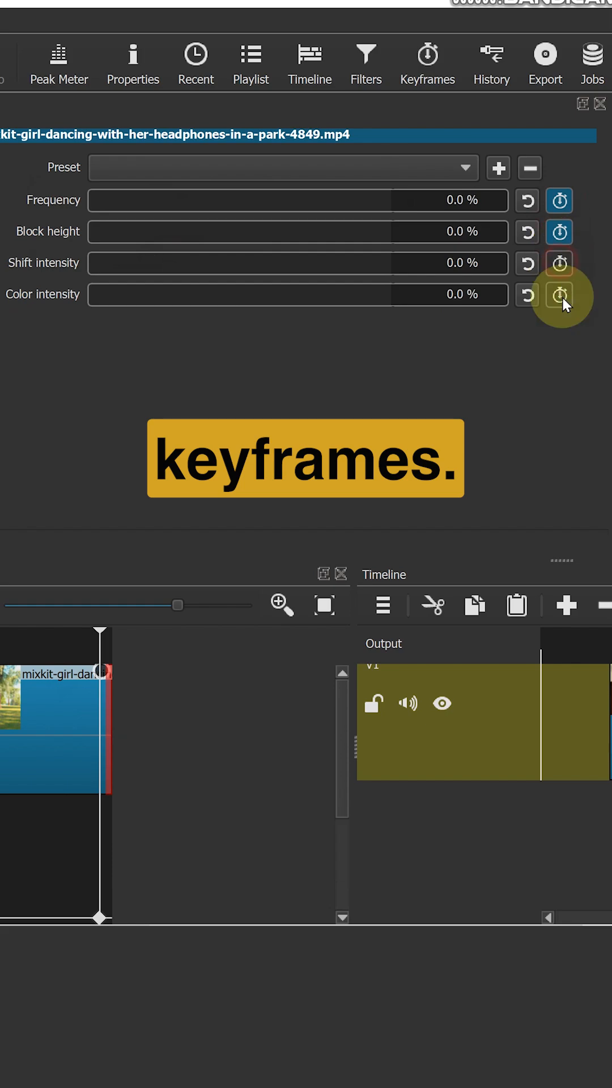
left_click(558, 293)
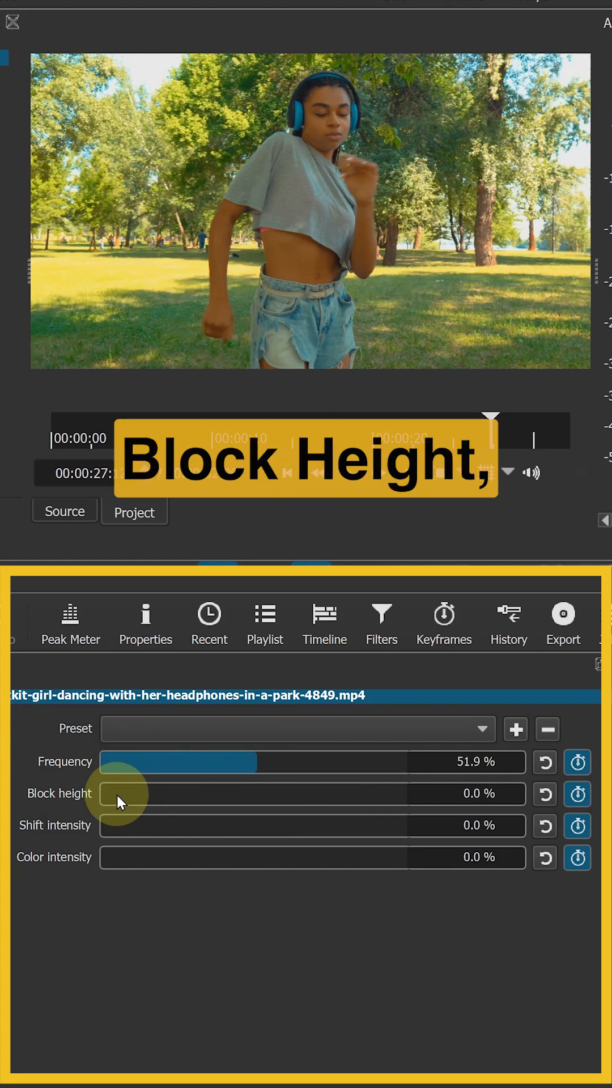
Step: At the park piece's start raise Glitch Block height to 55.7% and Color intensity to 51.9%
left_click_drag(117, 794, 271, 793)
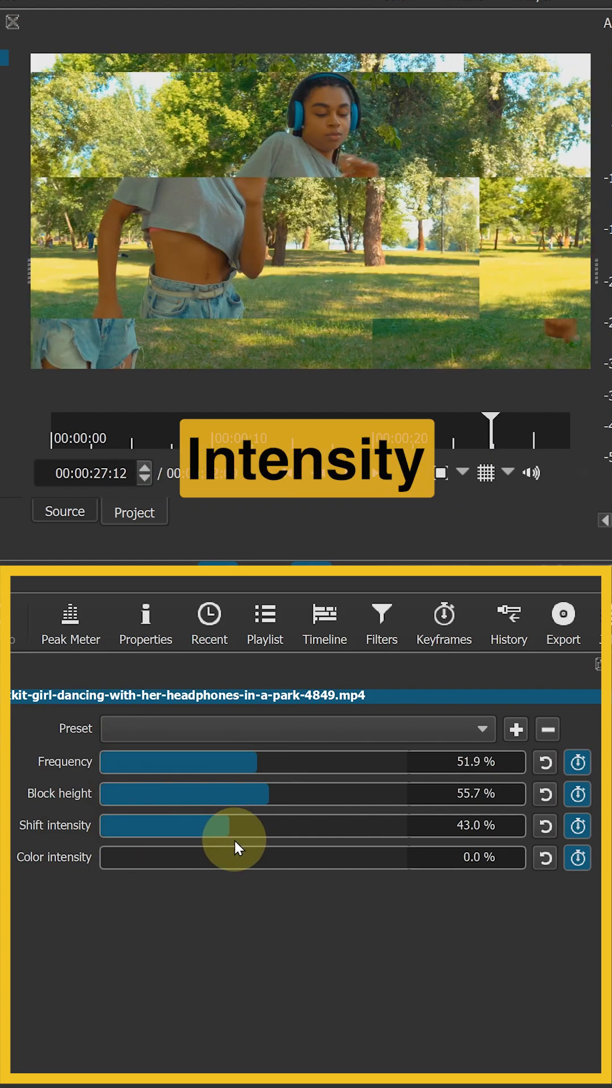
left_click_drag(103, 857, 260, 857)
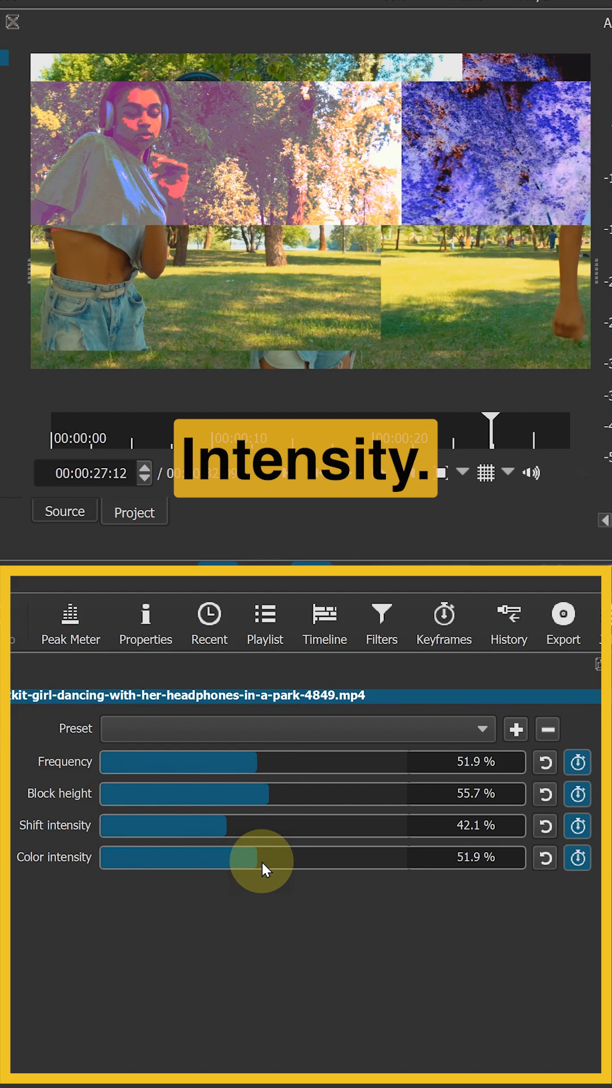